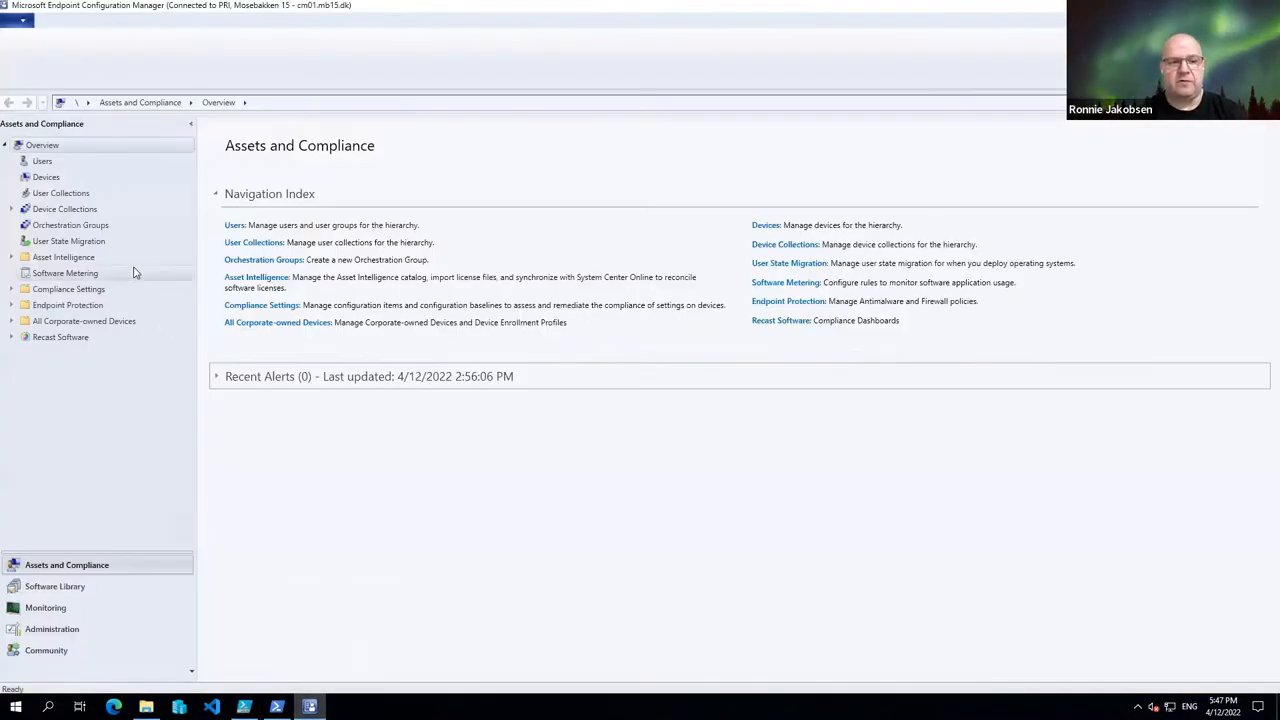
- Show the Administration workspace's Boundaries list and select the 192.168.20.0 'LAB Other net' boundary
{"action": "left_click", "coordinate": [52, 628]}
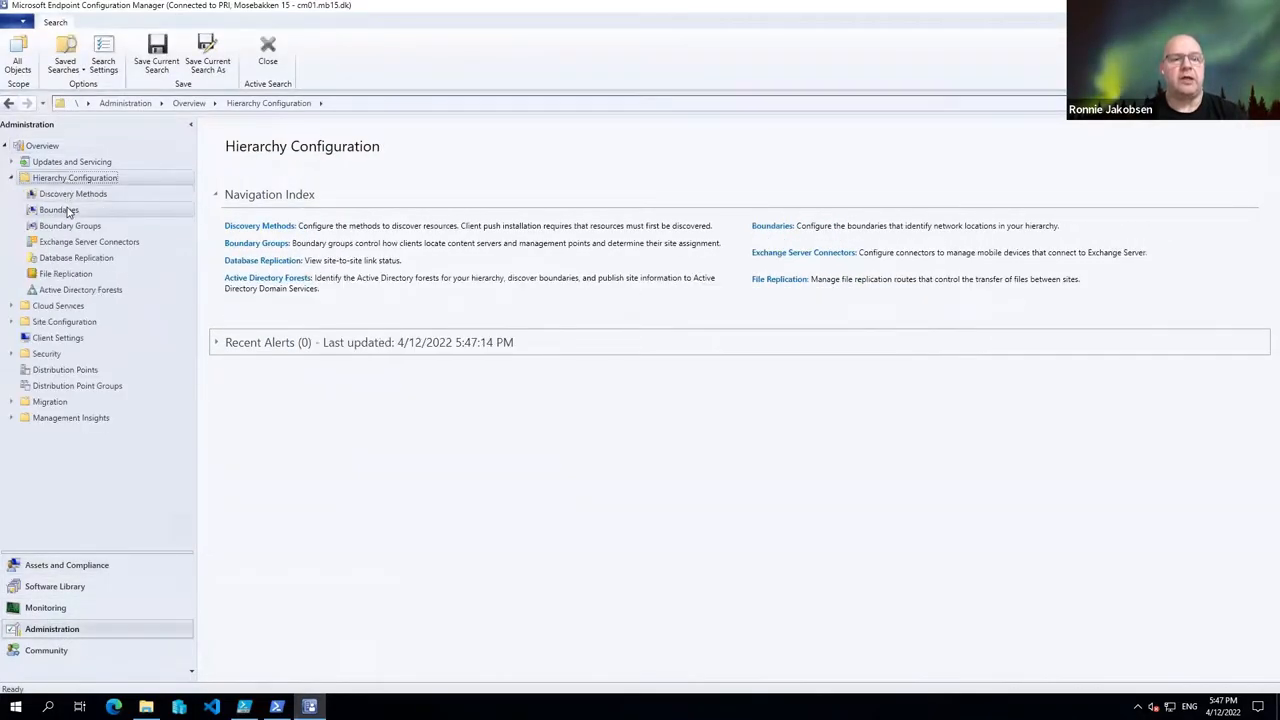
{"action": "left_click", "coordinate": [56, 210]}
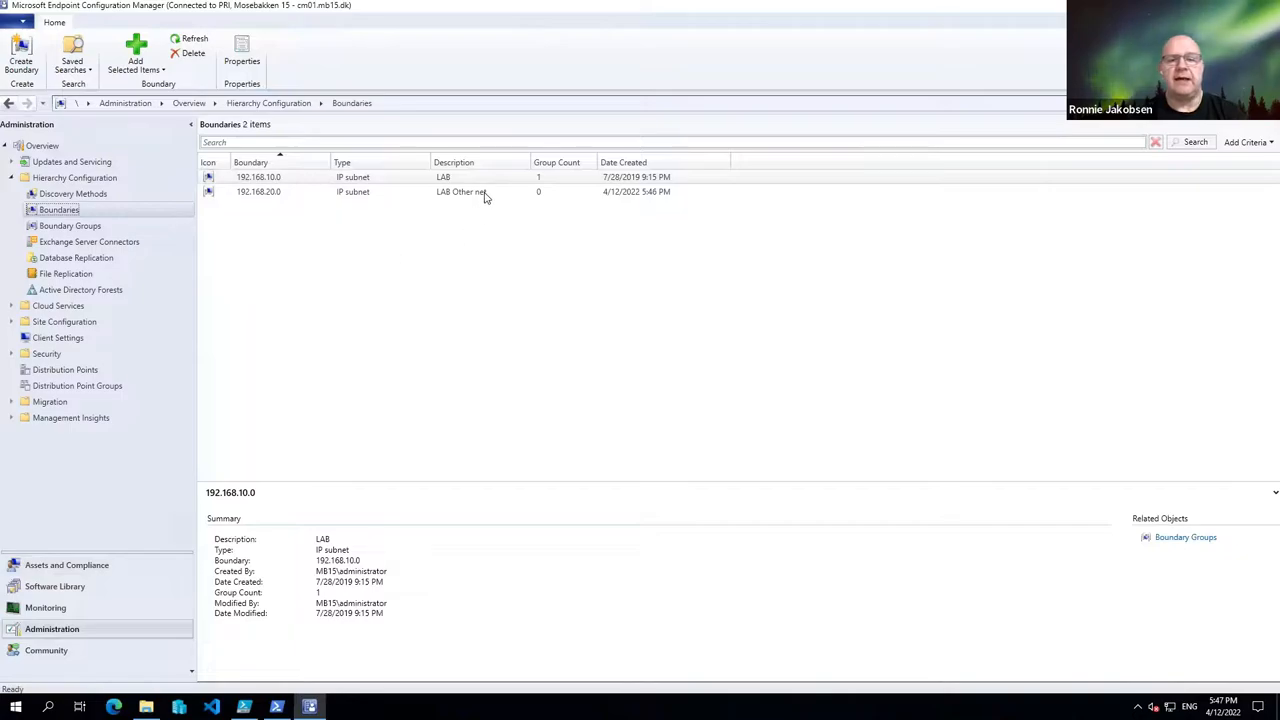
{"action": "left_click", "coordinate": [460, 192]}
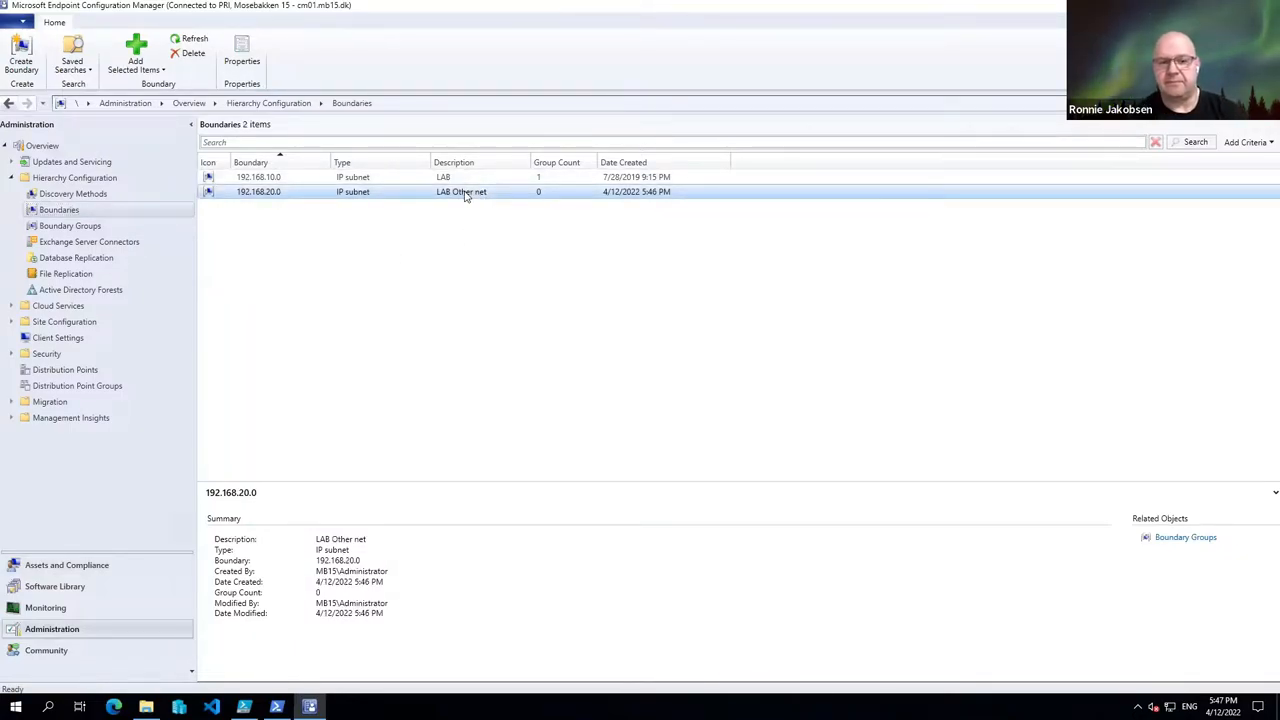
{"action": "mouse_move", "coordinate": [480, 210]}
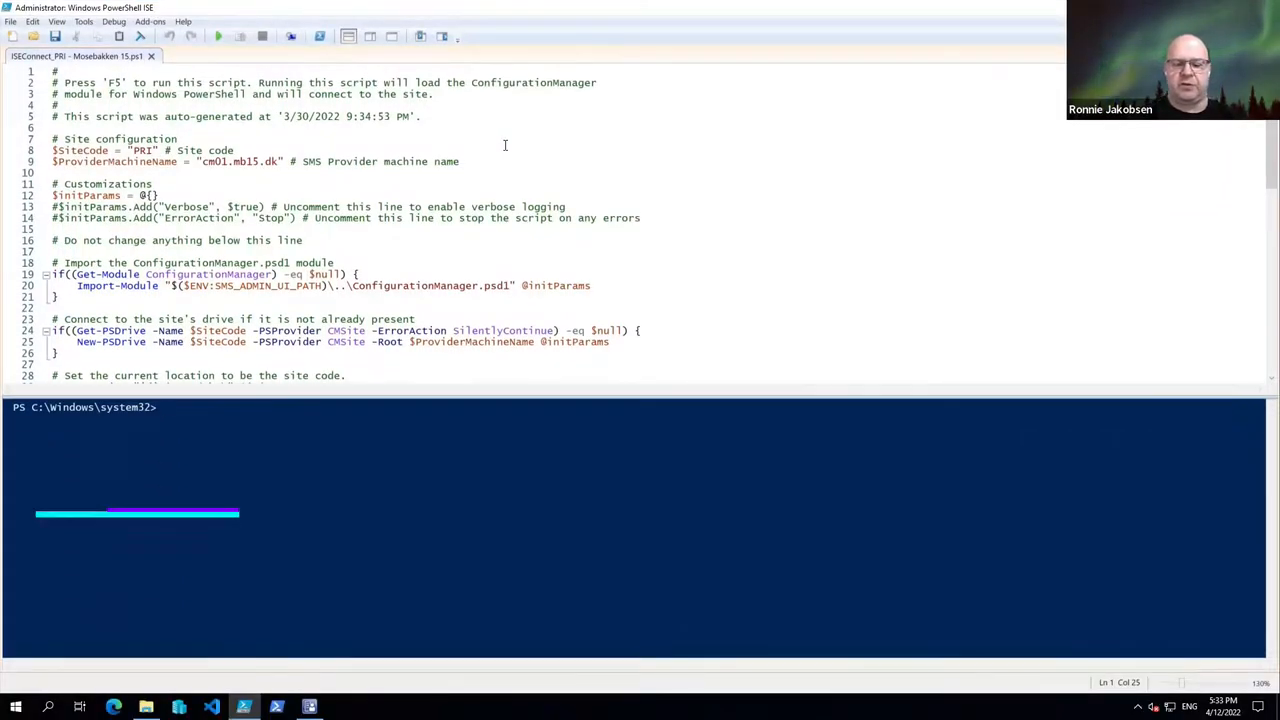
- Enter an Import-Module command for the AzureAD module in the console
{"action": "type", "text": "import-mo"}
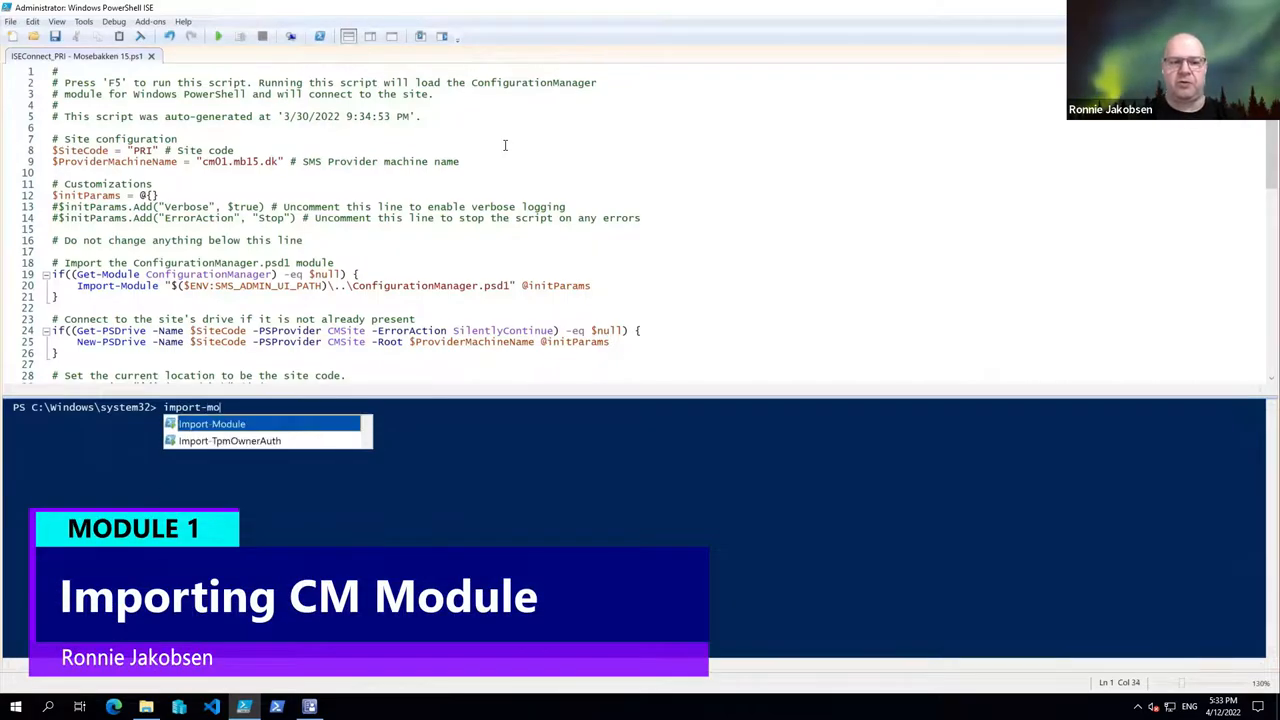
{"action": "key", "text": "Tab"}
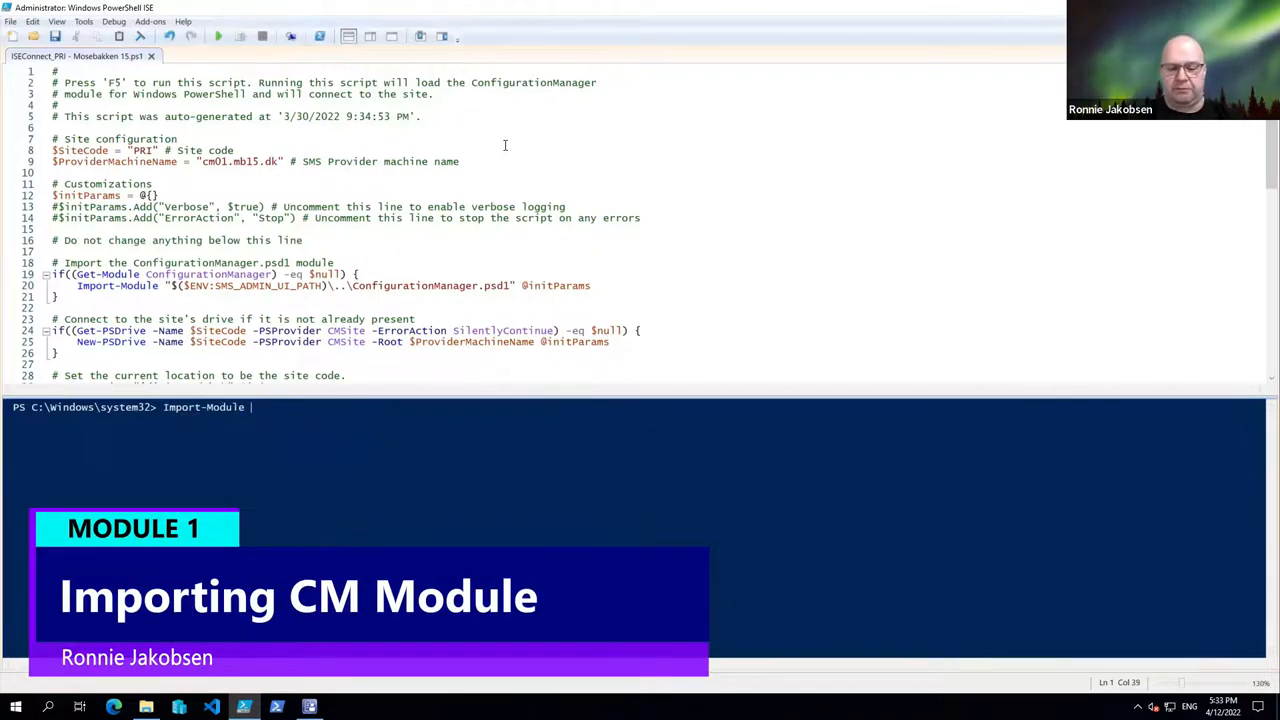
{"action": "type", "text": "azuread"}
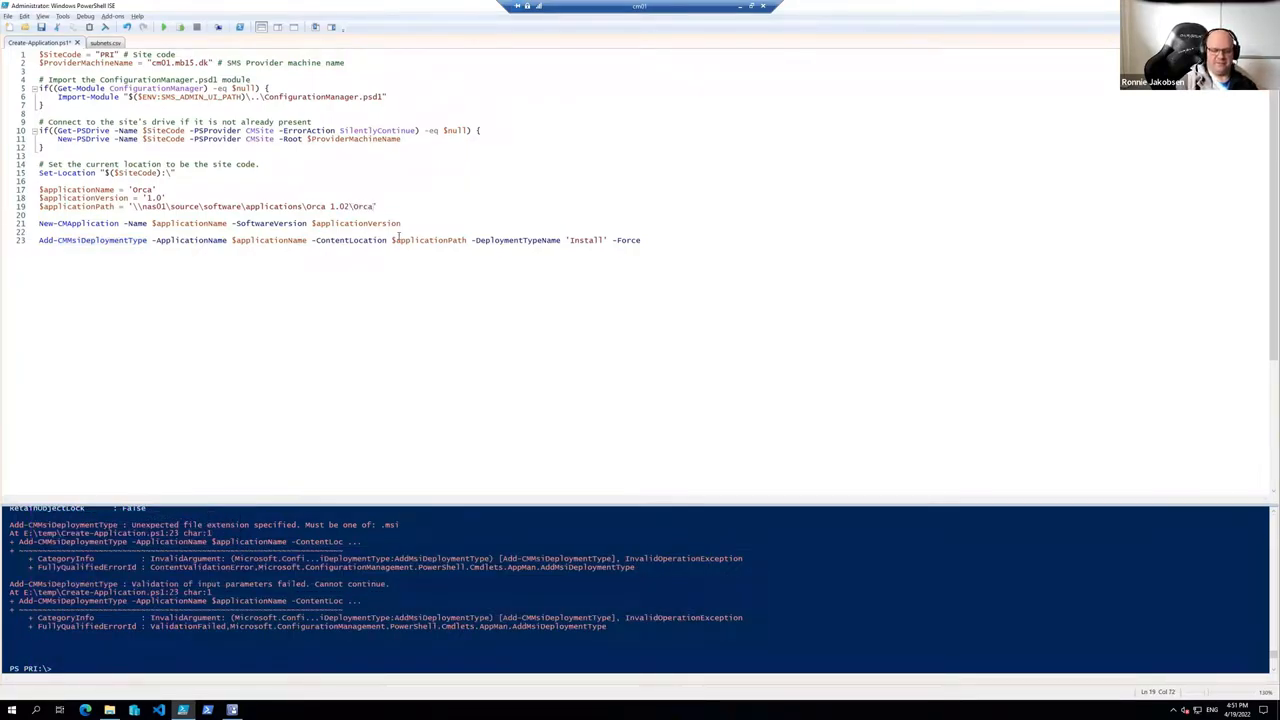
- Append the .msi extension to the script's $ApplicationPath content path
{"action": "type", "text": ".msi"}
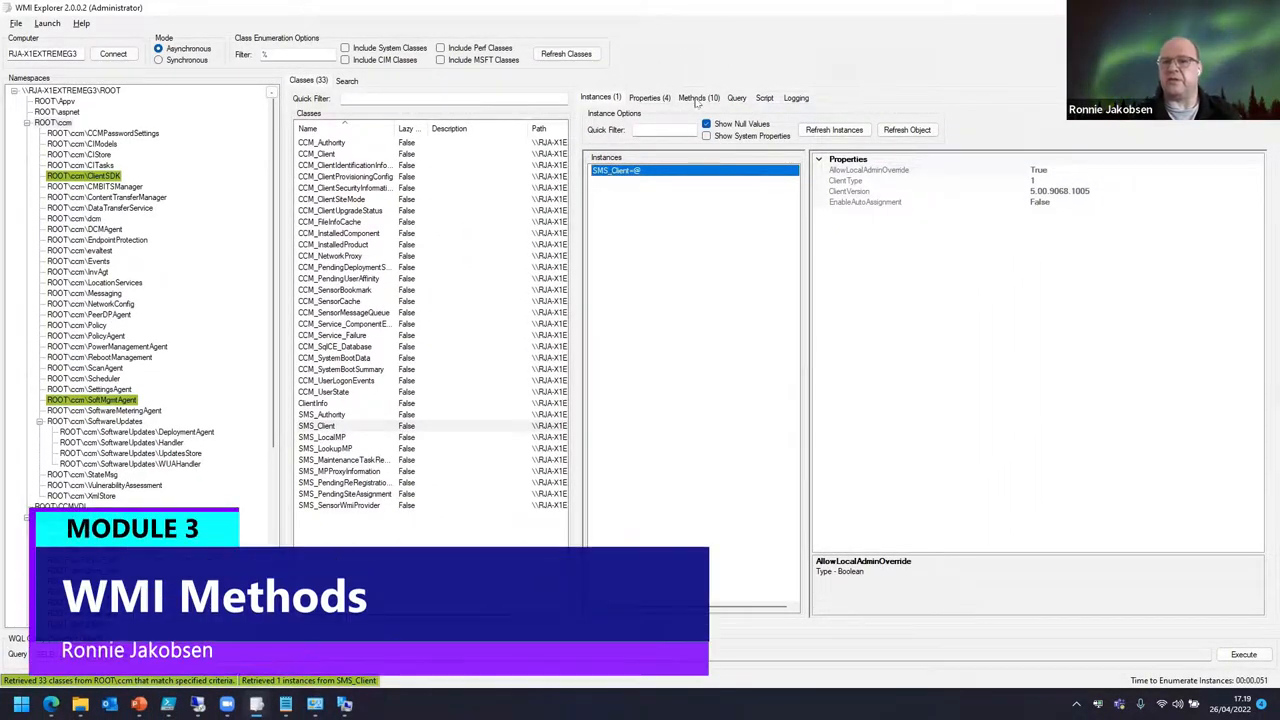
- List the SMS_Client class methods, then browse another namespace in the tree
{"action": "left_click", "coordinate": [700, 96]}
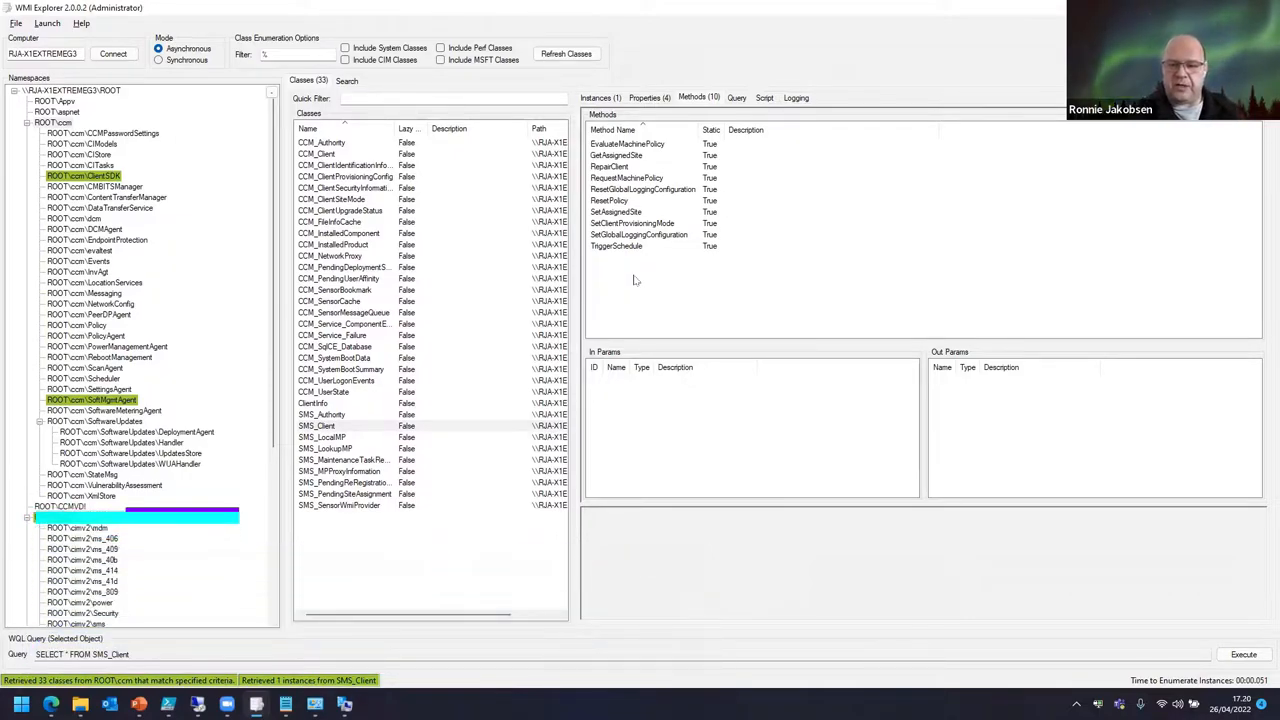
{"action": "left_click", "coordinate": [60, 516]}
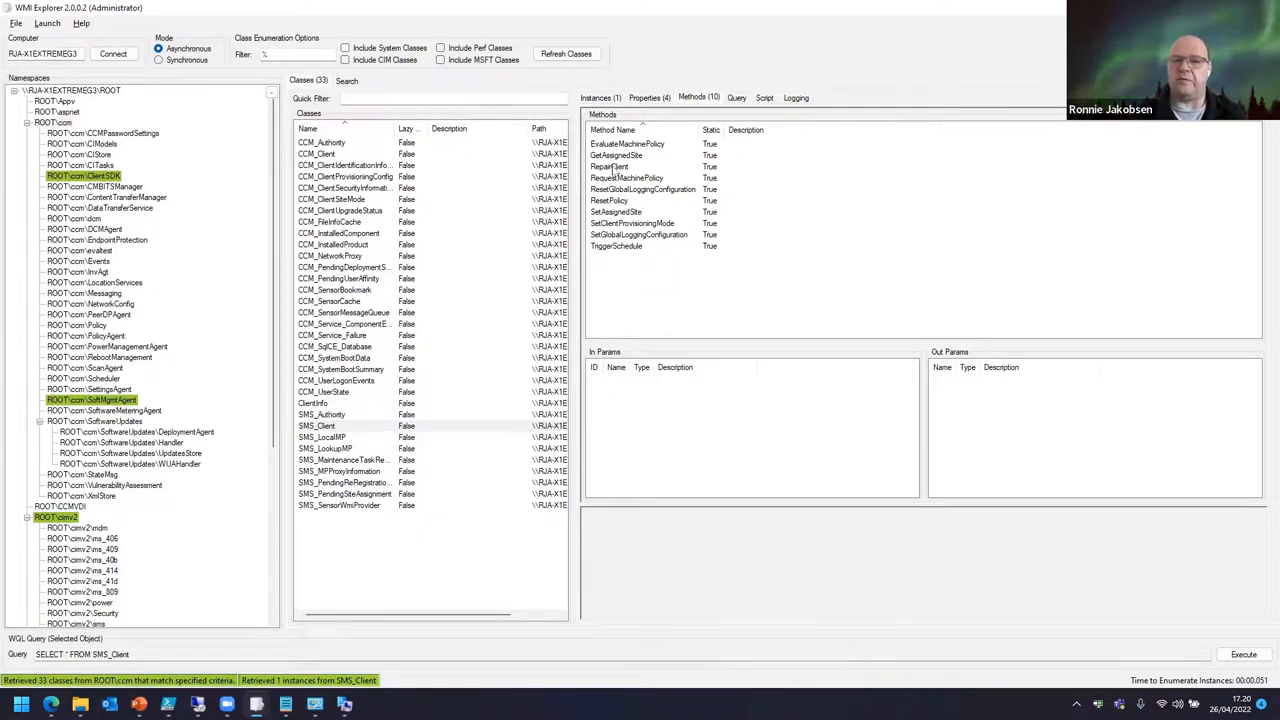
{"action": "left_click", "coordinate": [608, 166]}
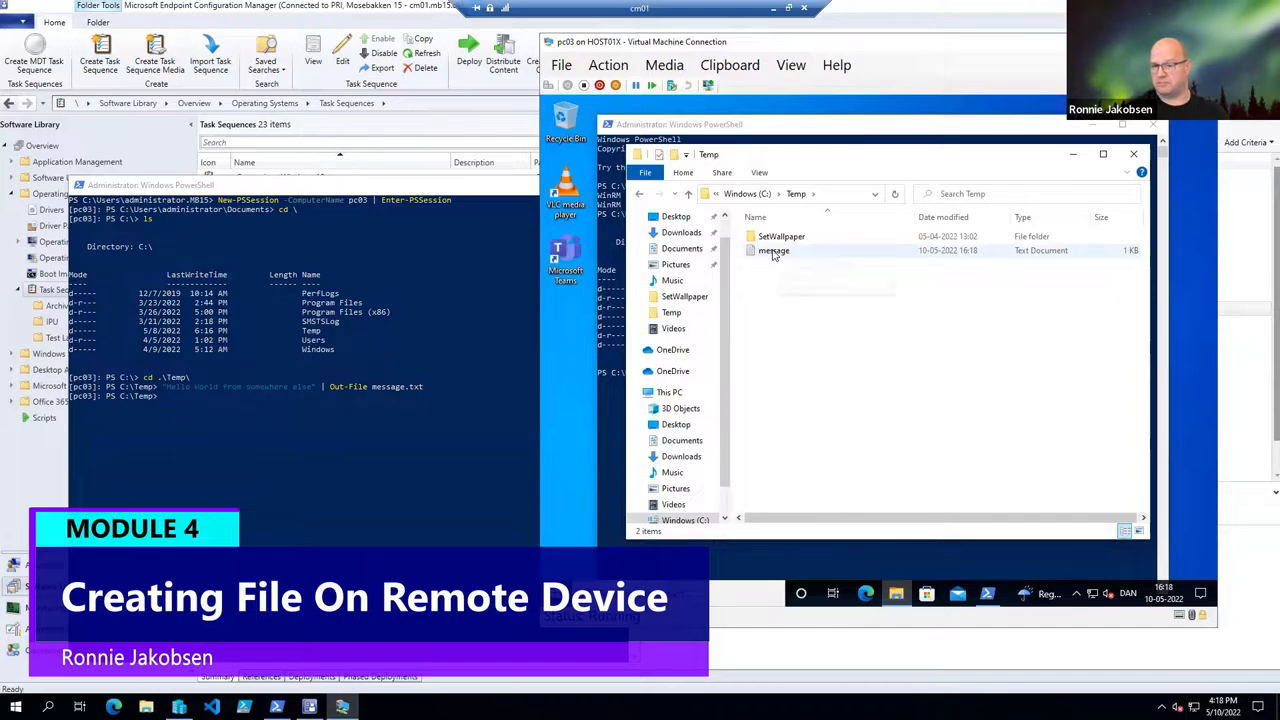
- View message.txt from the VM's C:\Temp folder in Notepad
{"action": "double_click", "coordinate": [772, 250]}
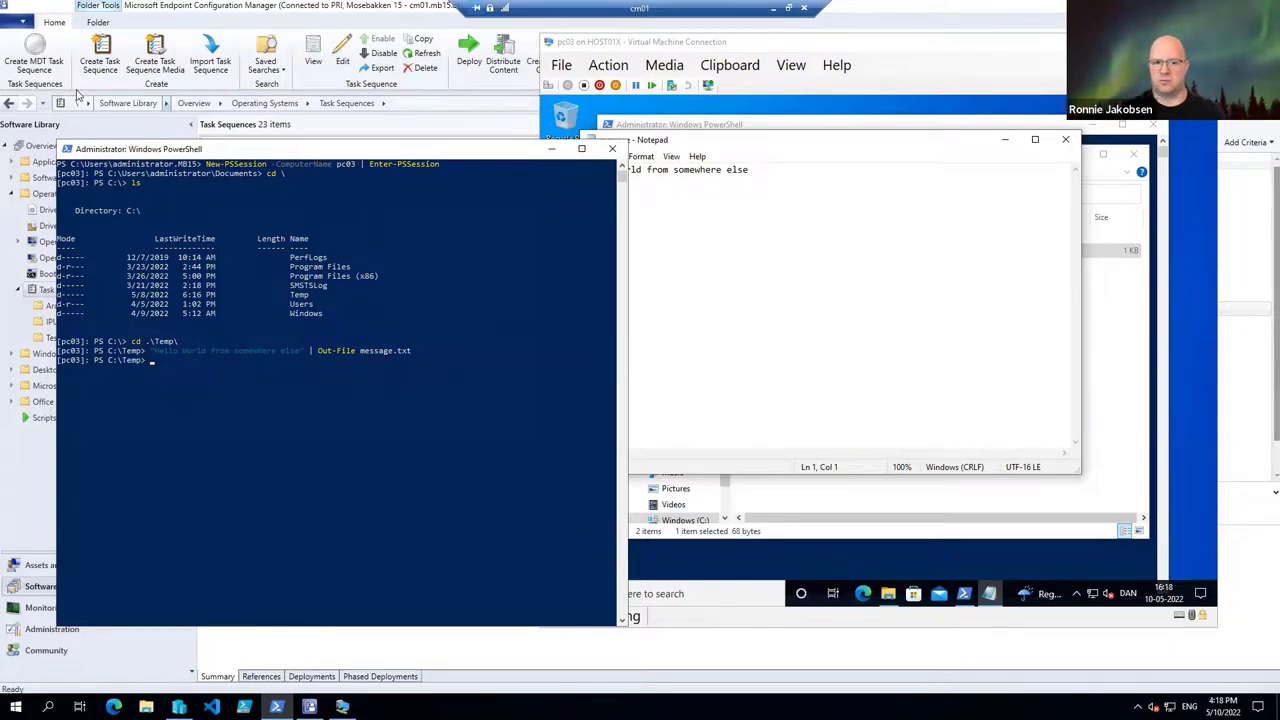
{"action": "mouse_move", "coordinate": [300, 158]}
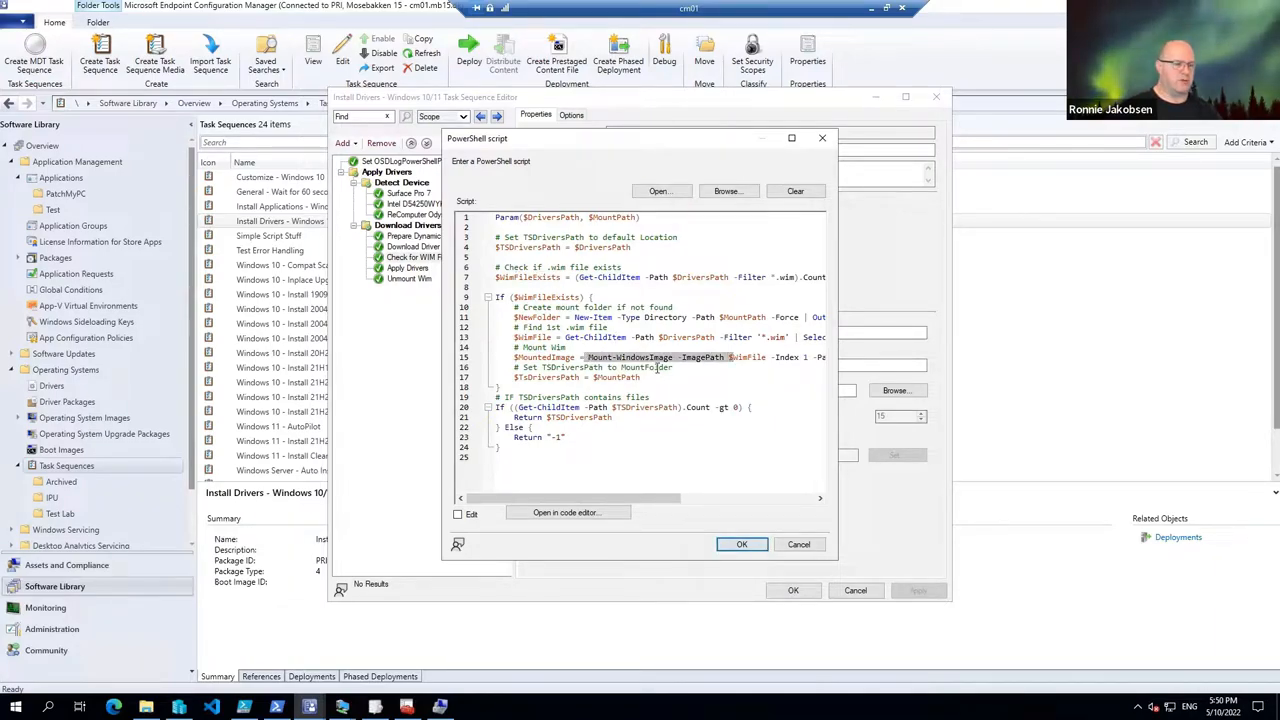
{"action": "mouse_move", "coordinate": [670, 424]}
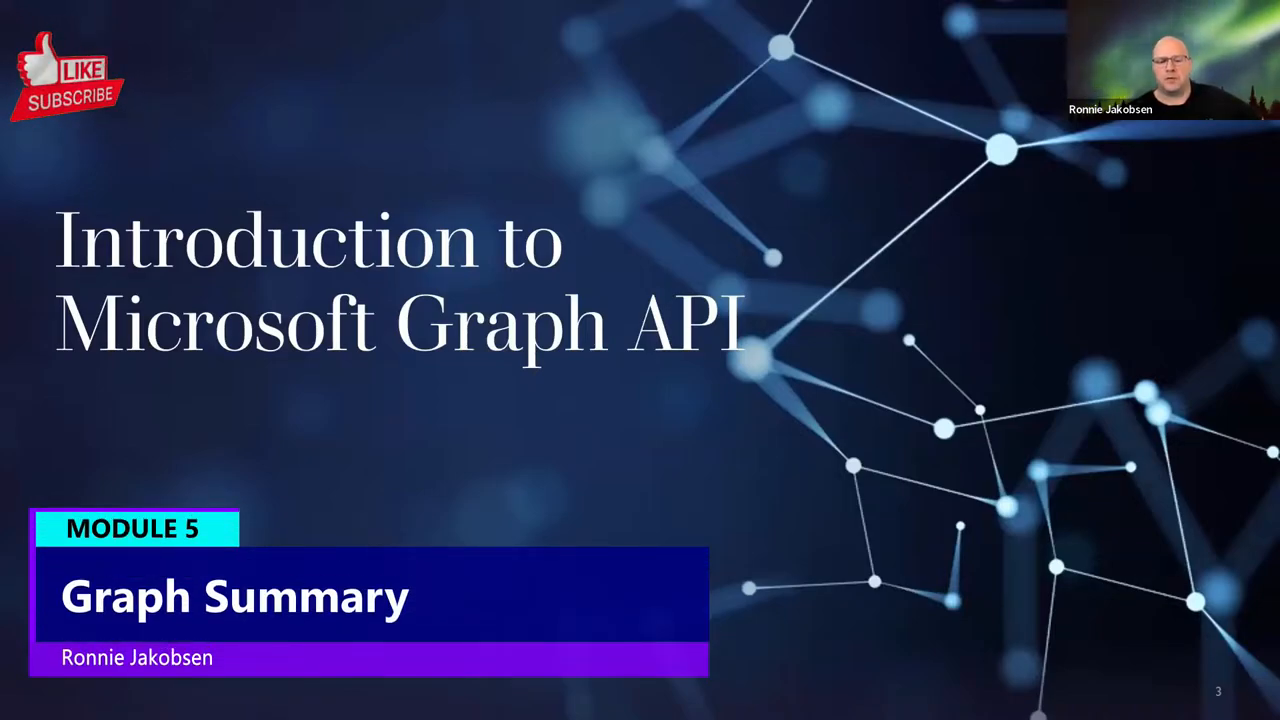
{"action": "mouse_move", "coordinate": [680, 374]}
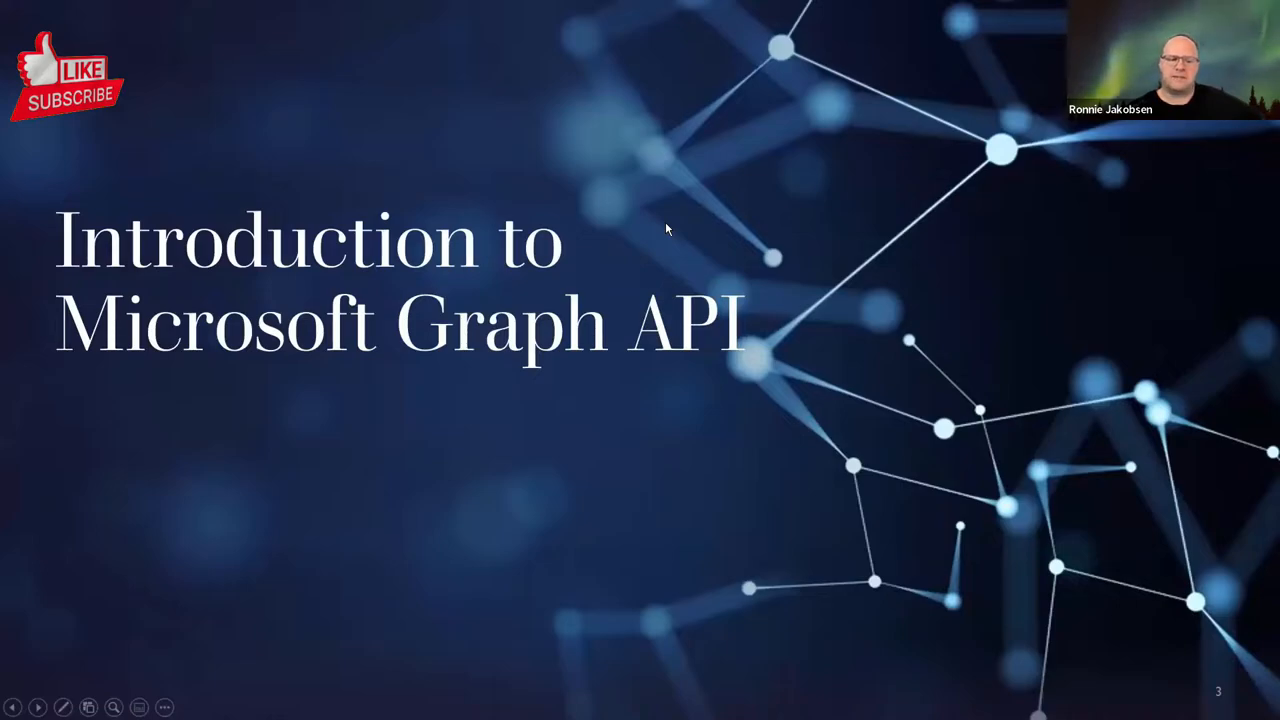
{"action": "mouse_move", "coordinate": [784, 190]}
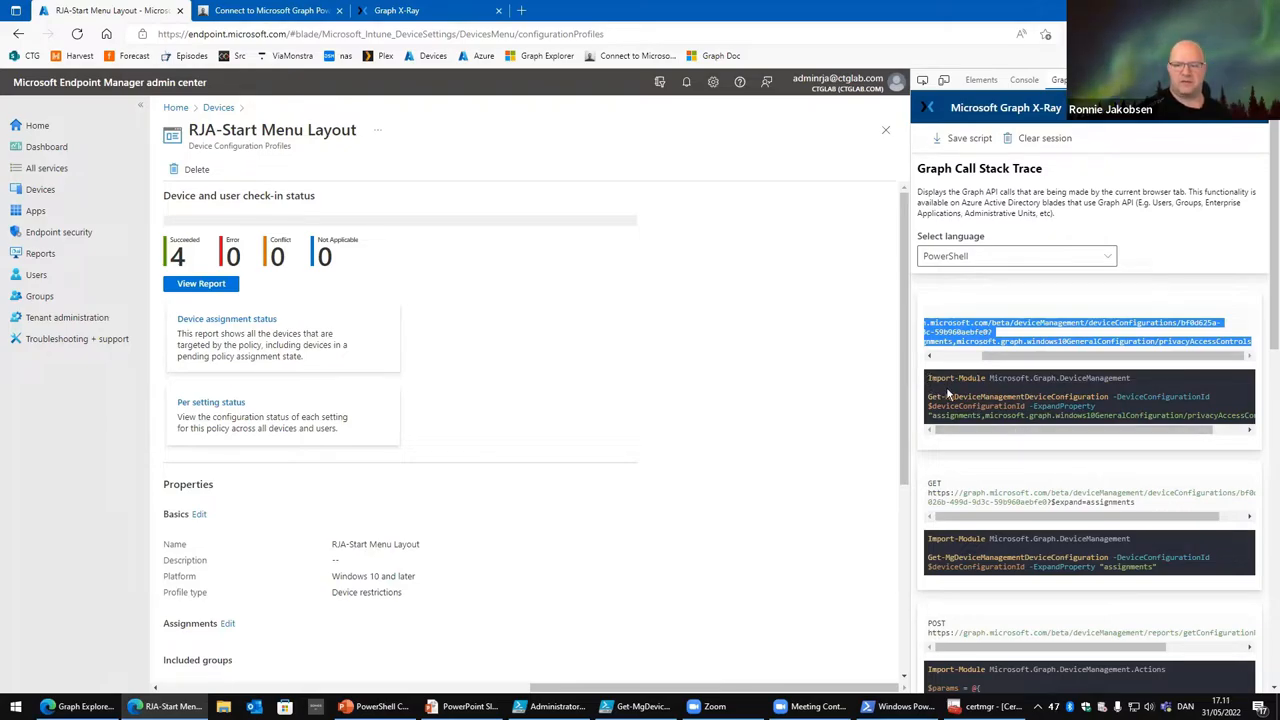
{"action": "mouse_move", "coordinate": [936, 396]}
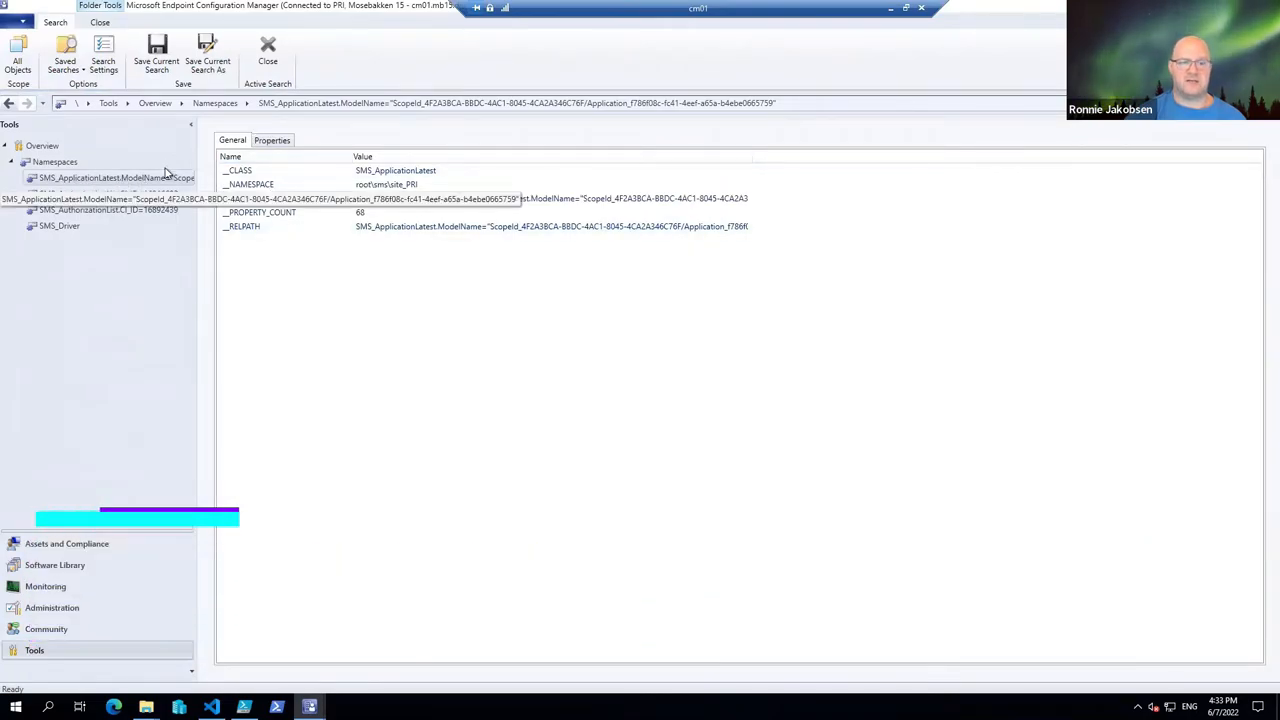
- Show the full property list of the SMS_ApplicationLatest instance
{"action": "left_click", "coordinate": [272, 140]}
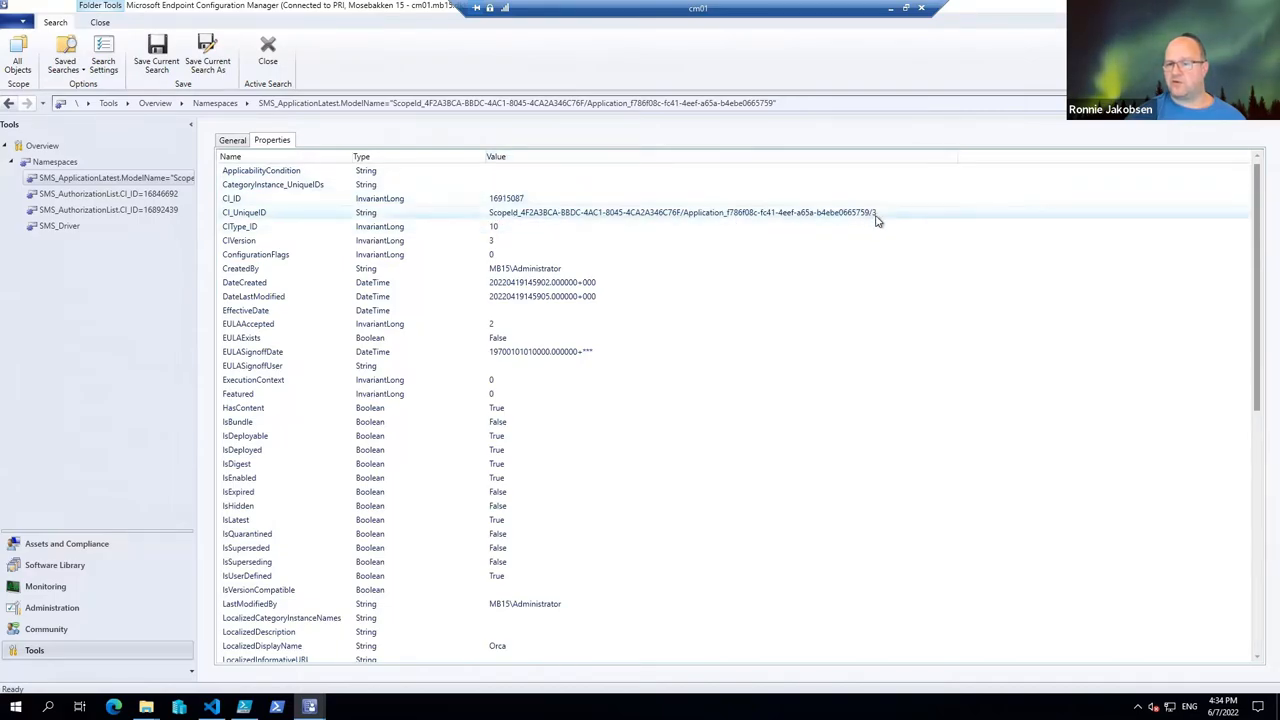
{"action": "mouse_move", "coordinate": [882, 216]}
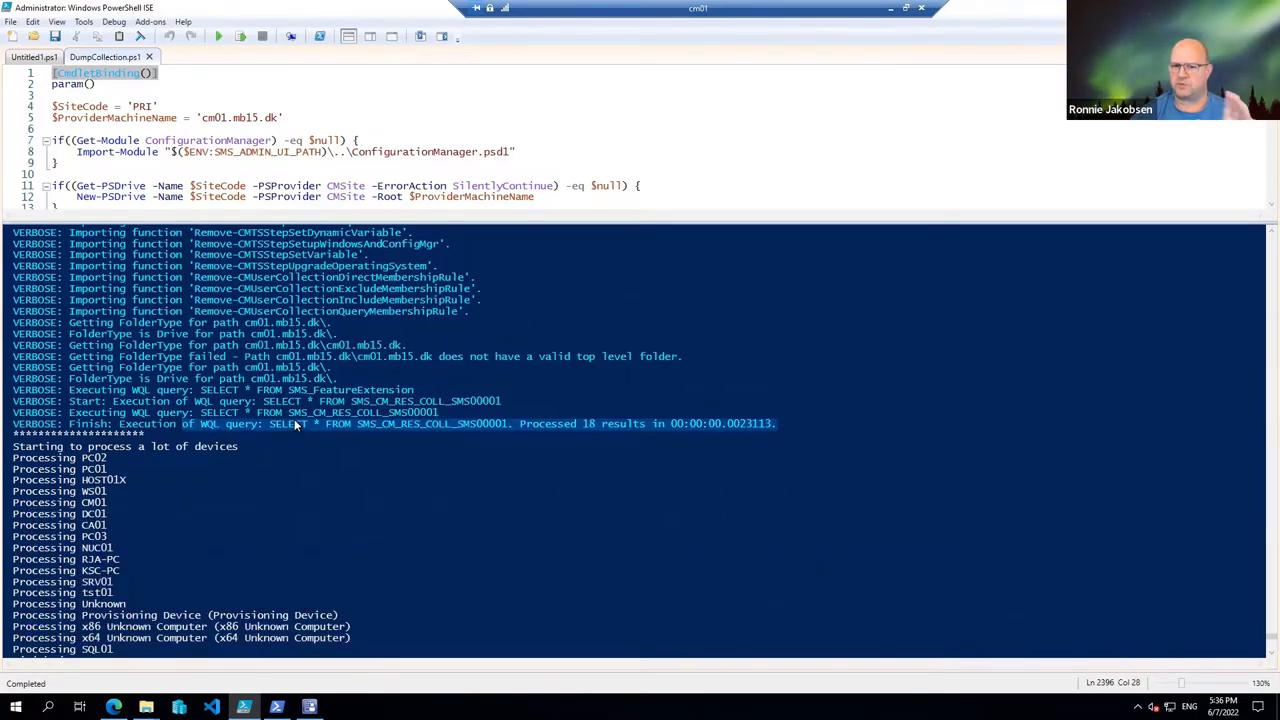
{"action": "mouse_move", "coordinate": [444, 444]}
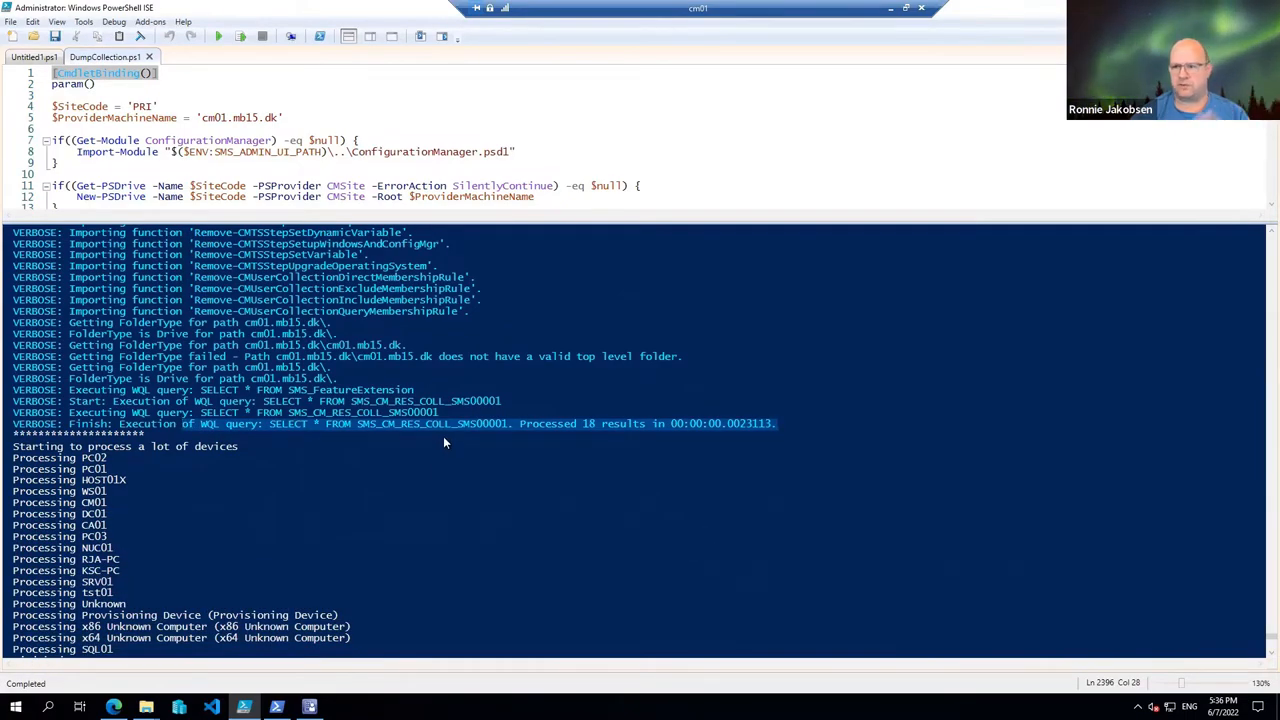
{"action": "mouse_move", "coordinate": [442, 432]}
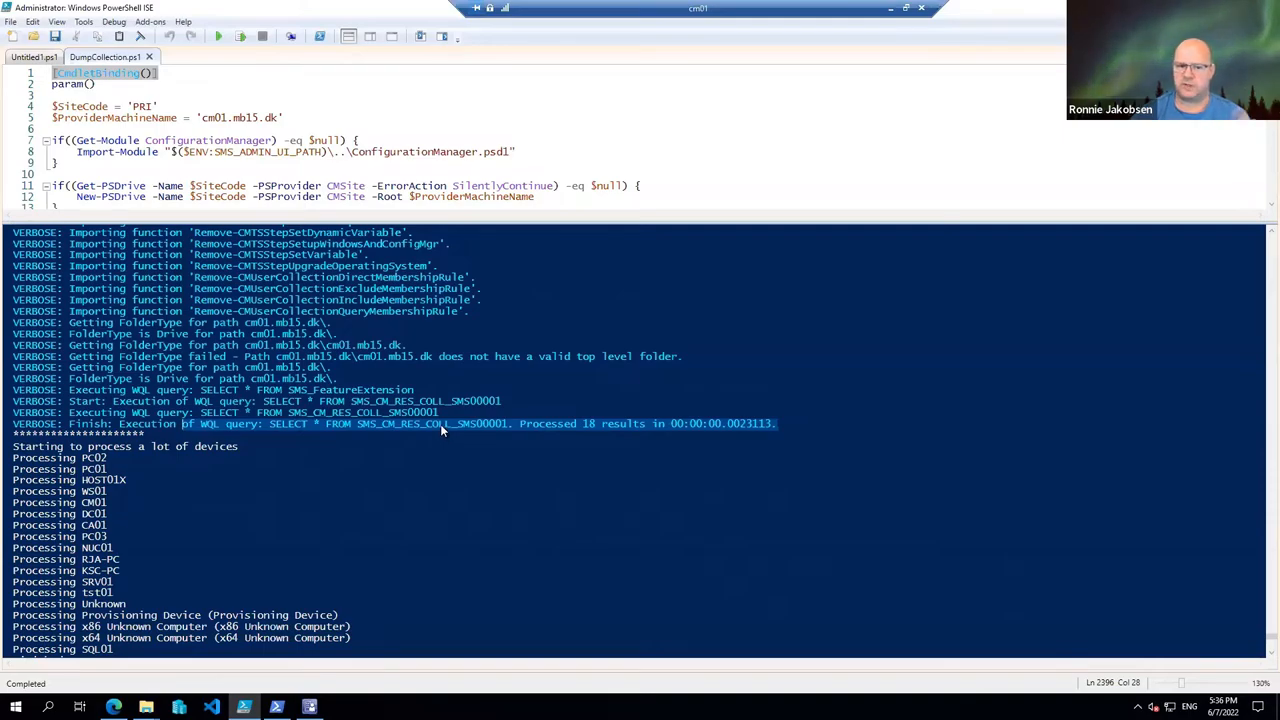
{"action": "mouse_move", "coordinate": [492, 436]}
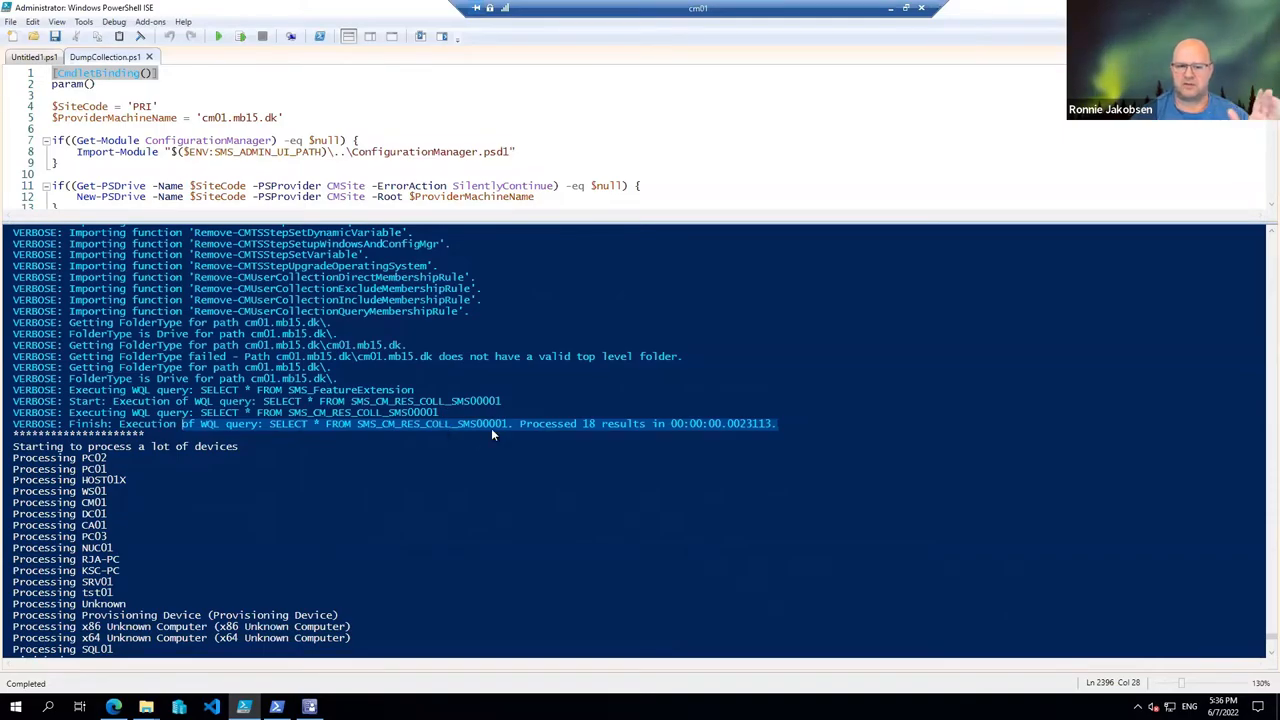